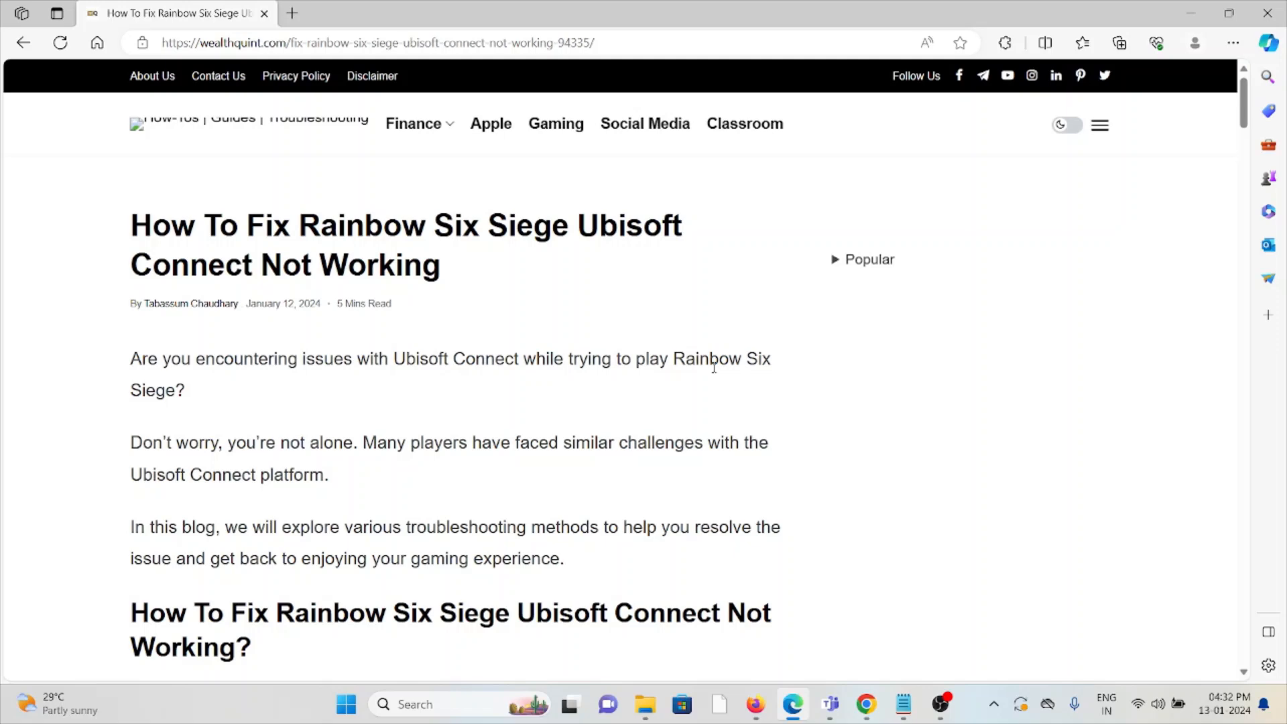
scroll("down", 3)
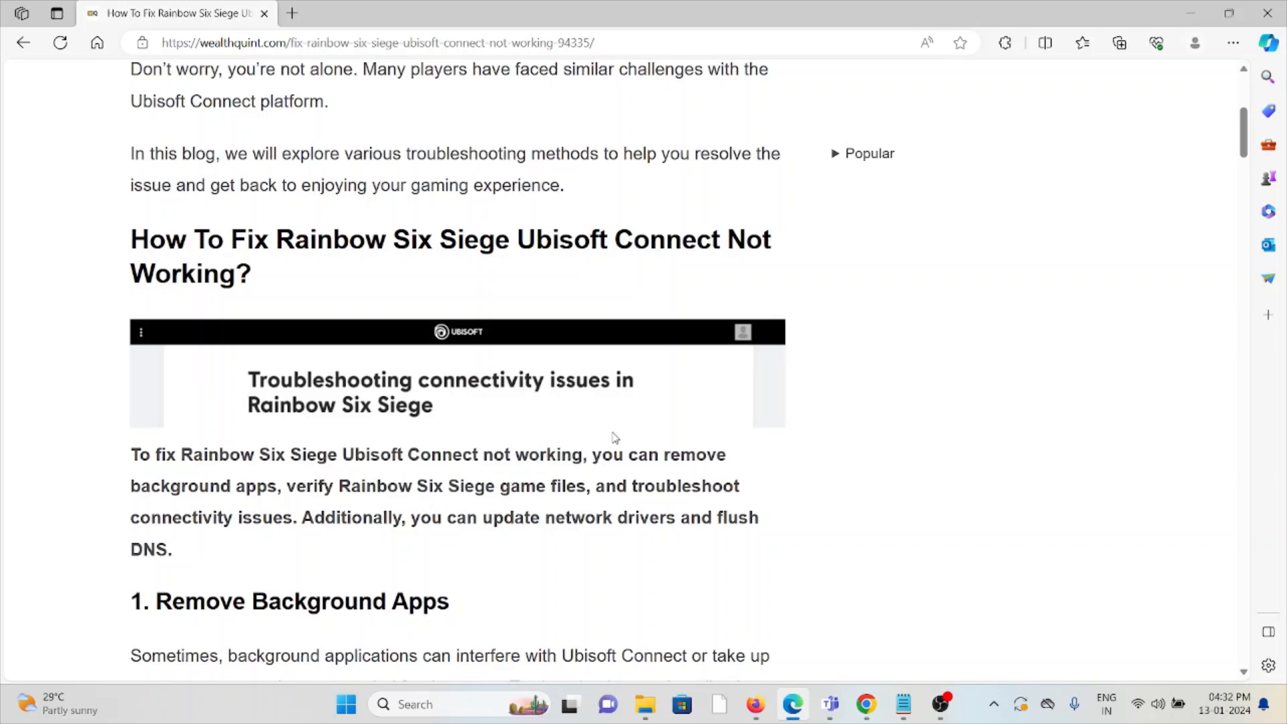
scroll("down", 3)
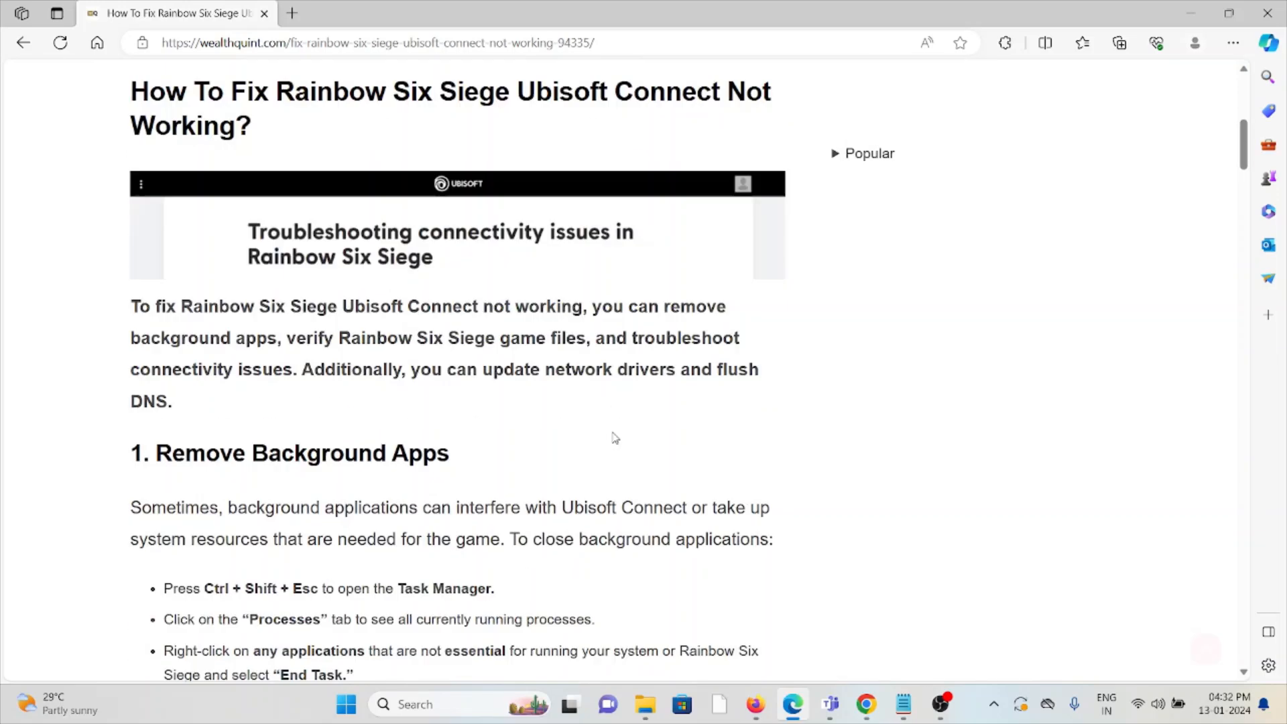
scroll("down", 3)
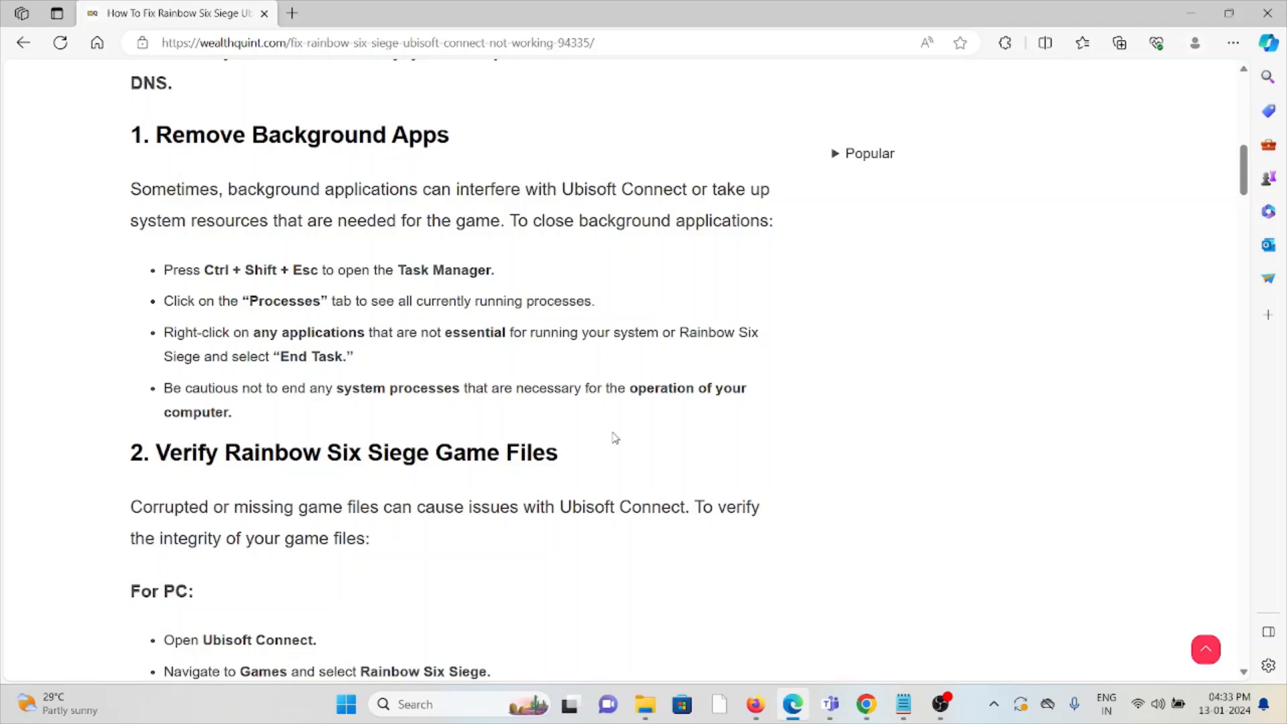
scroll("down", 3)
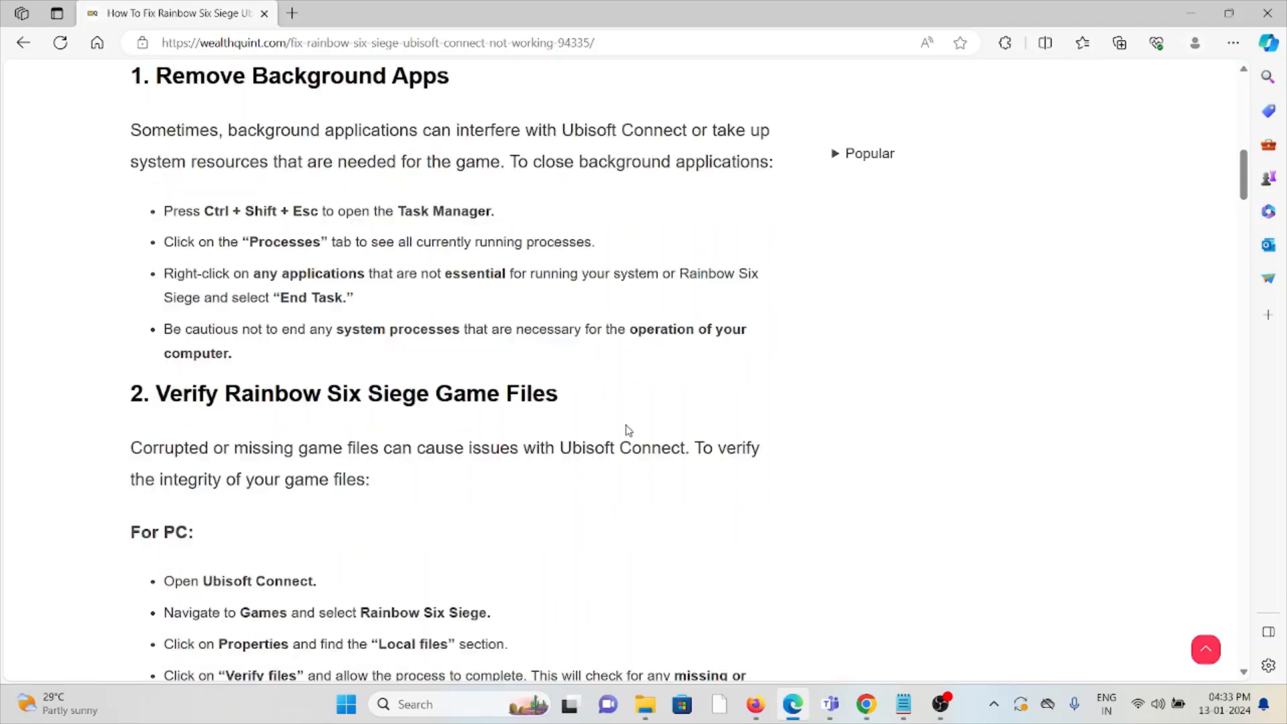
scroll("down", 3)
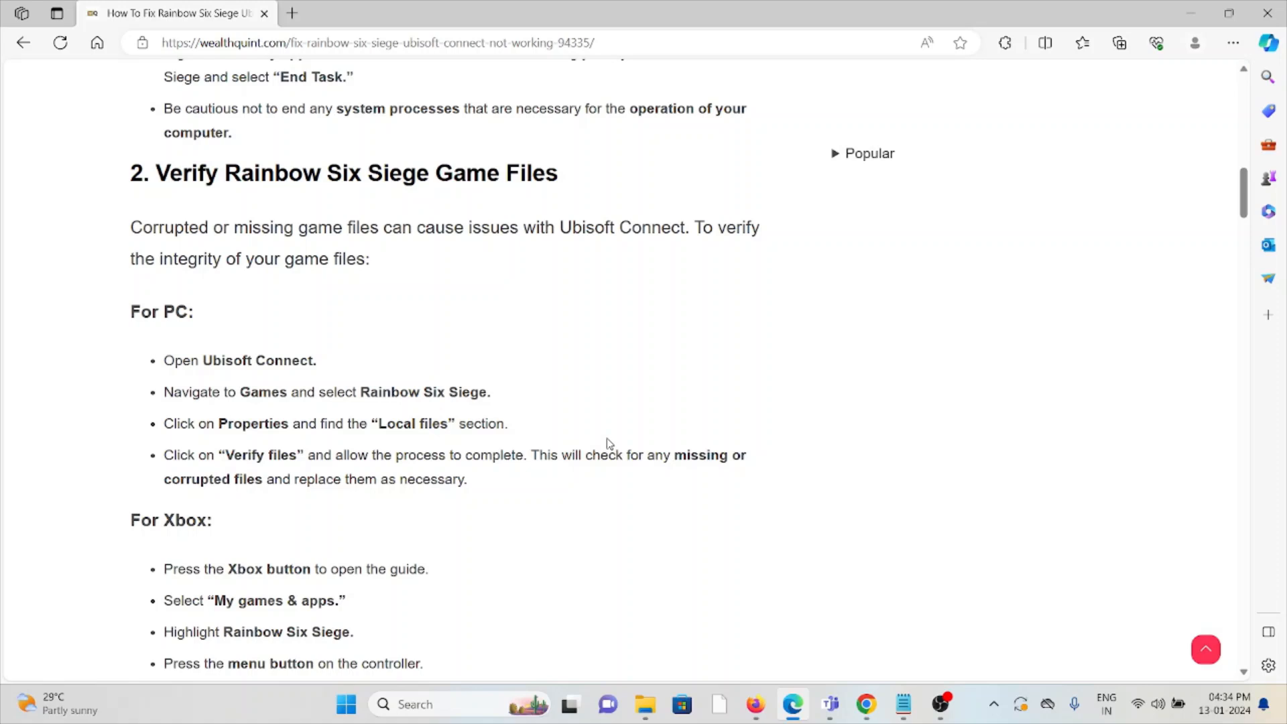
scroll("down", 3)
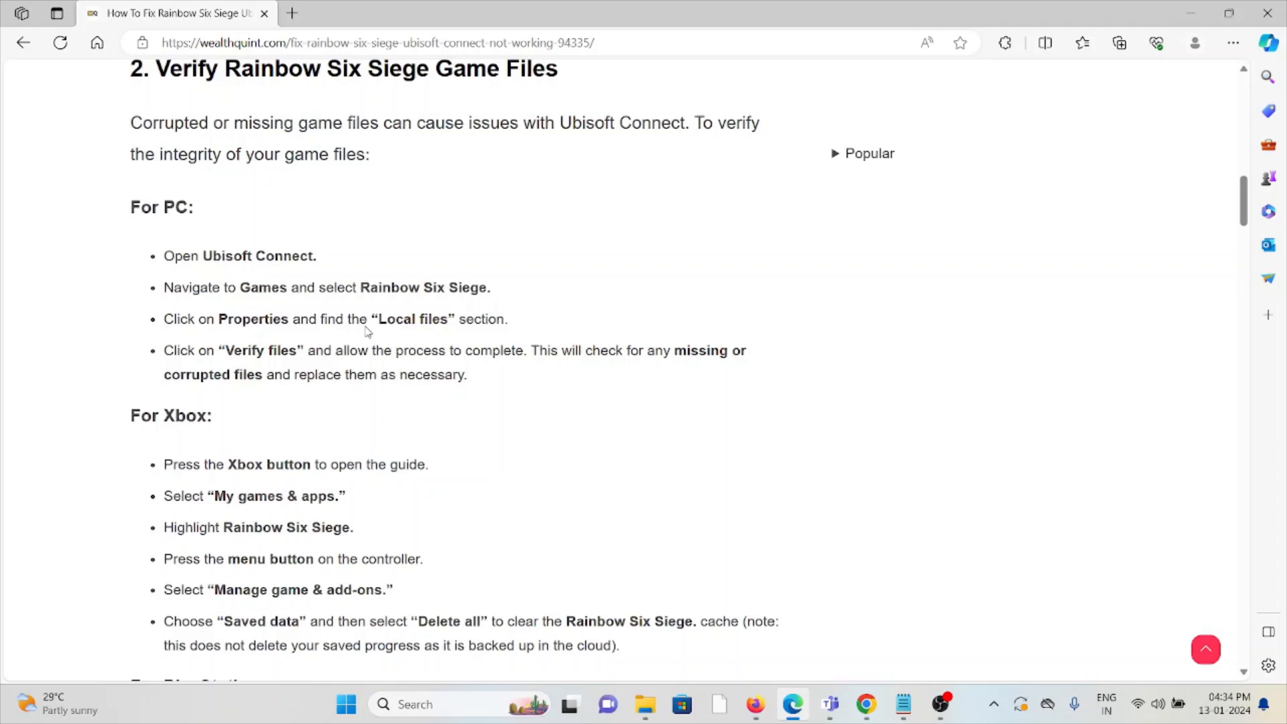
scroll("down", 3)
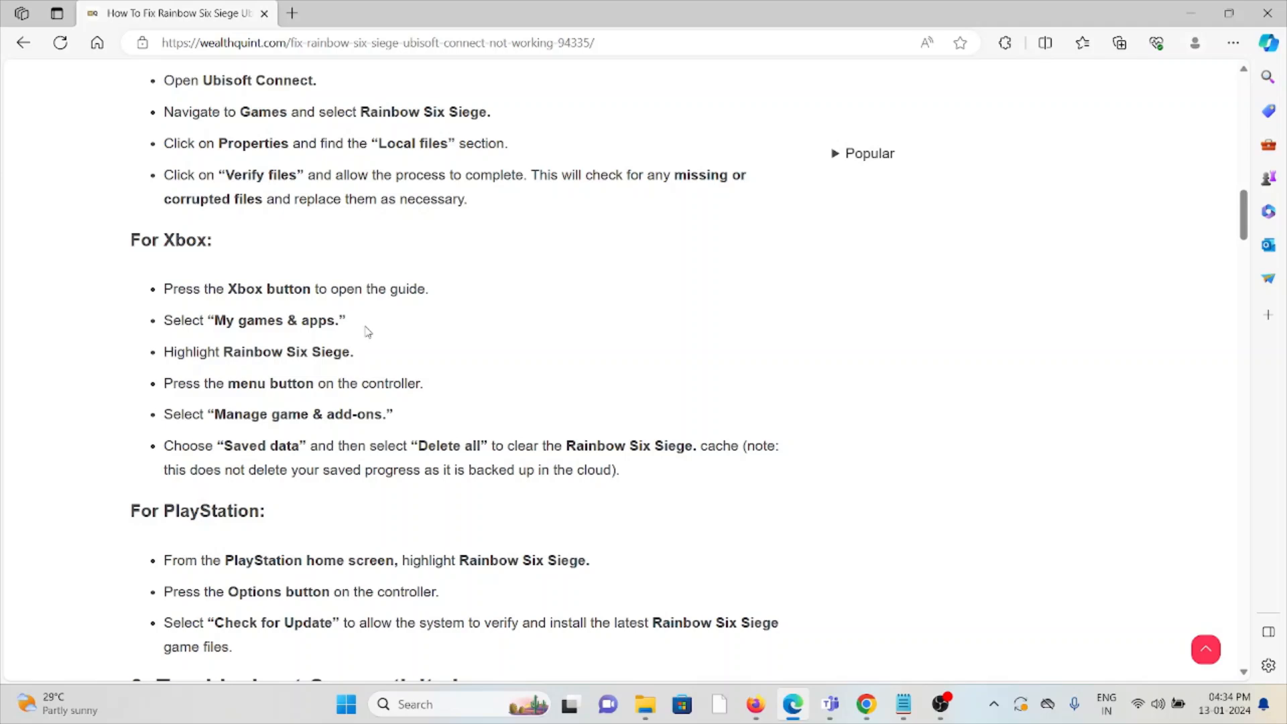
mouse_move(411, 376)
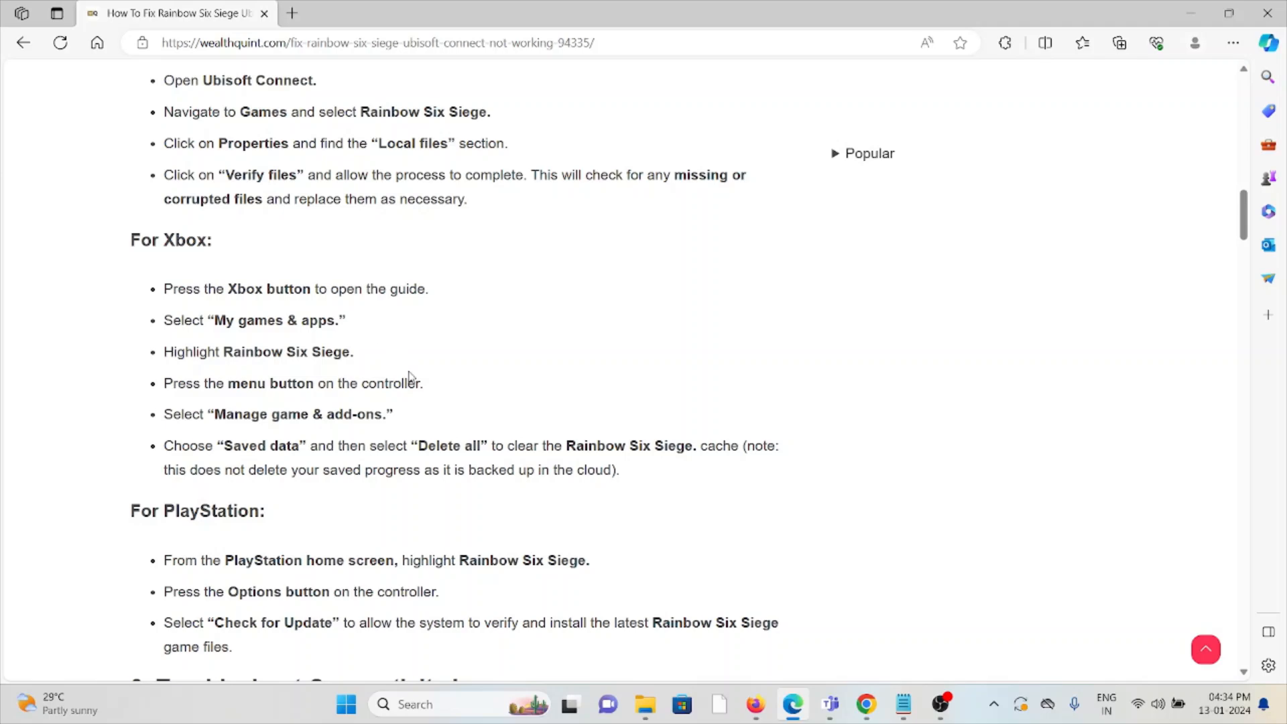
scroll("down", 3)
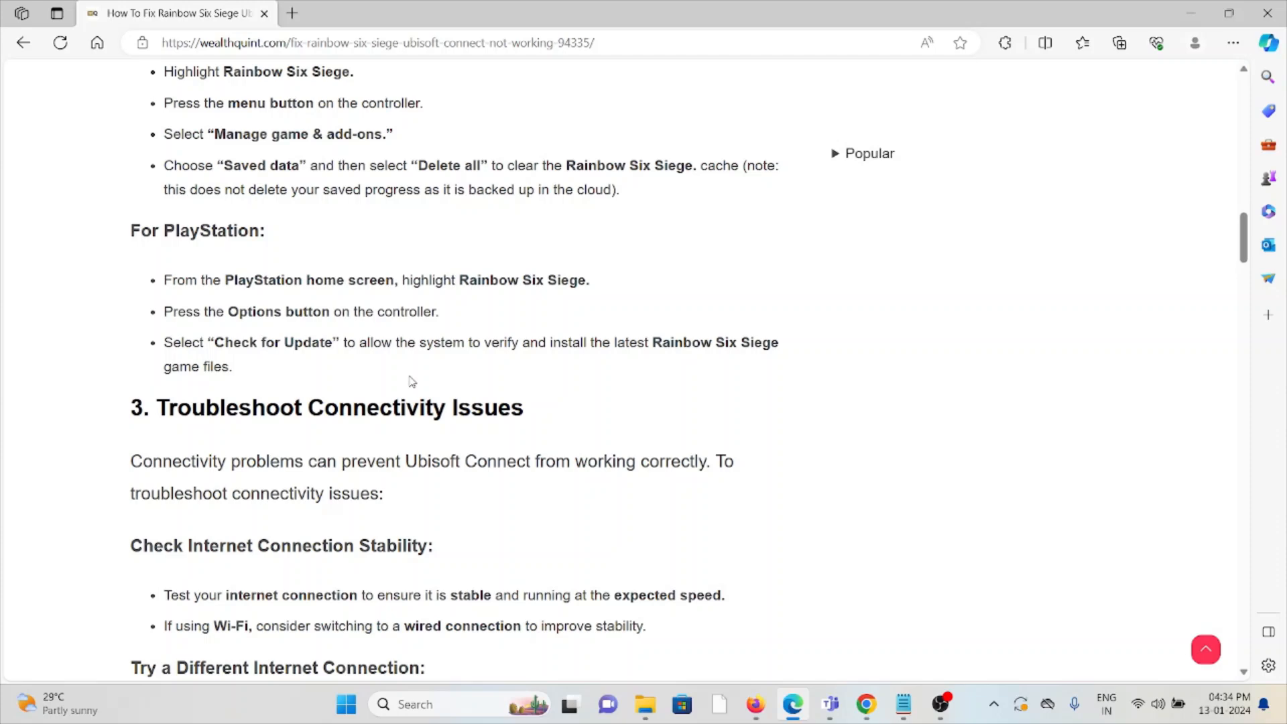
scroll("down", 3)
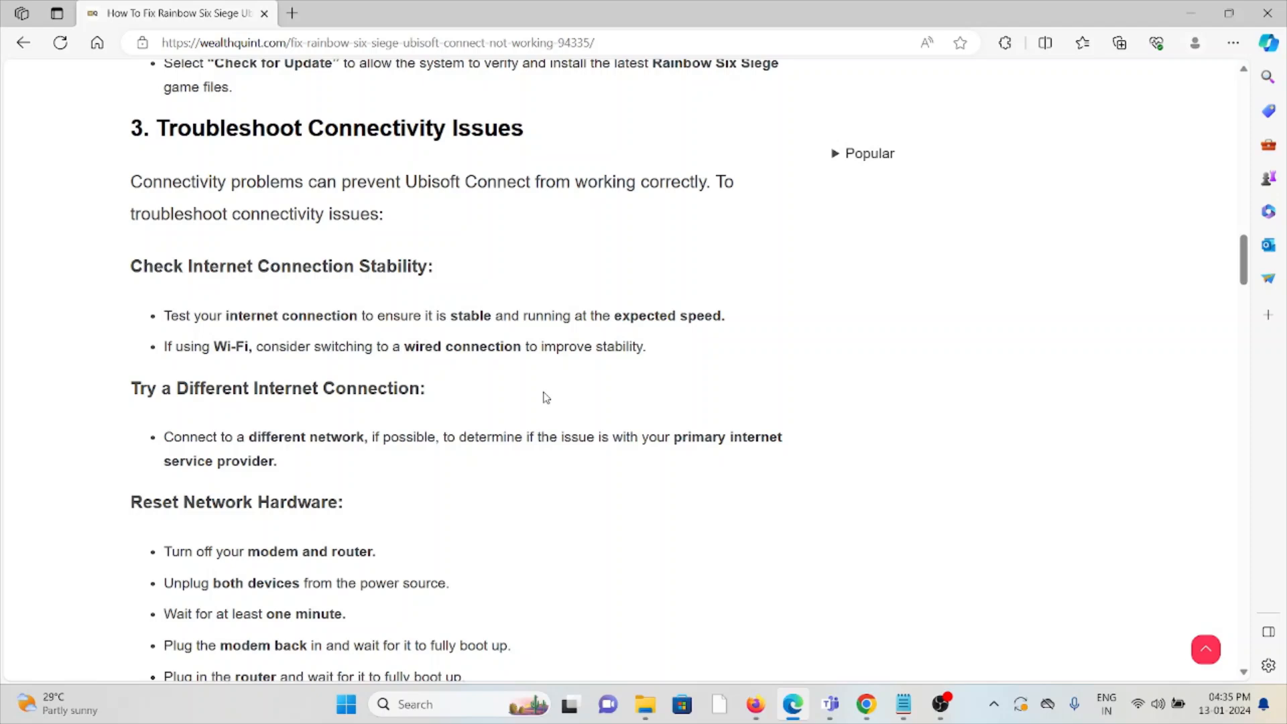
scroll("down", 3)
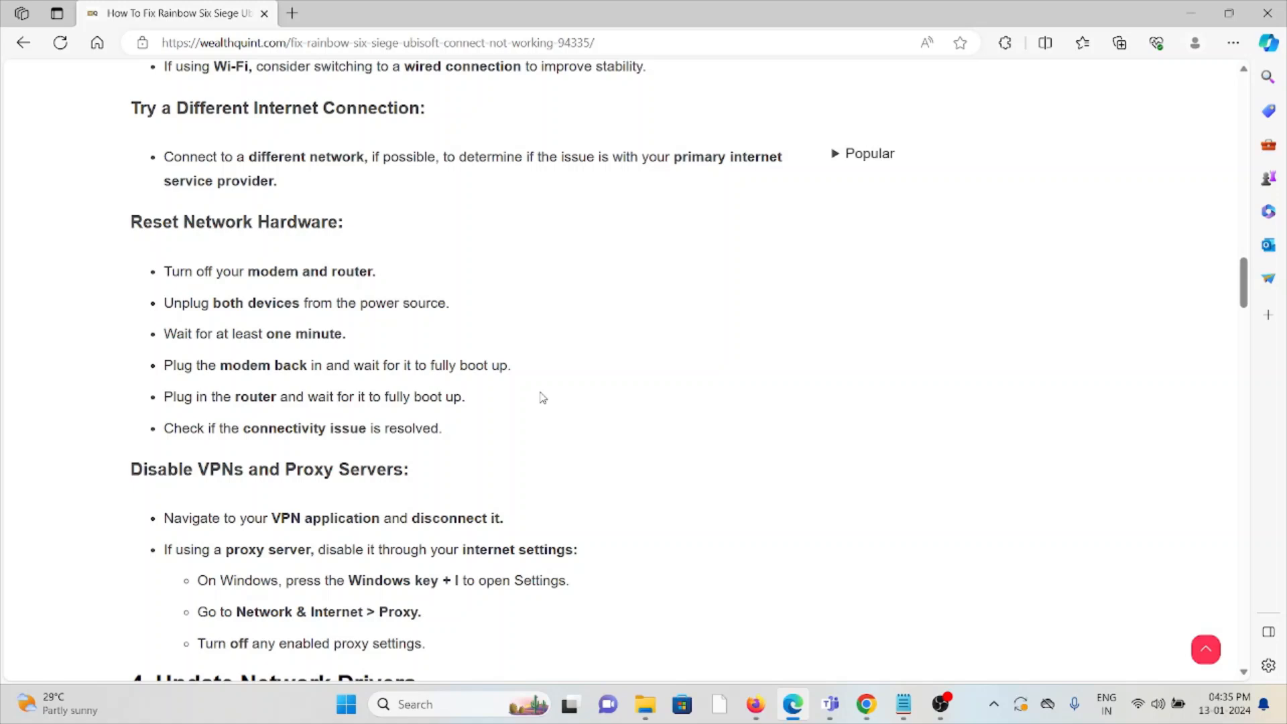
scroll("down", 3)
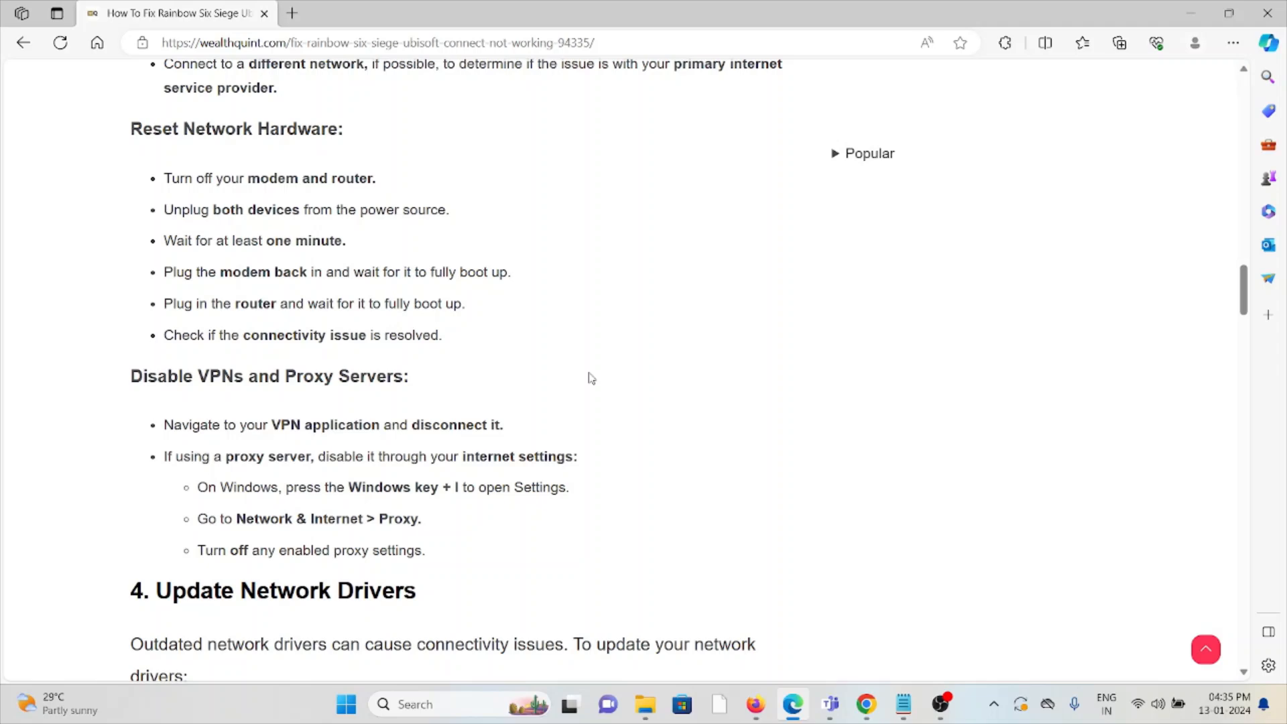
scroll("down", 3)
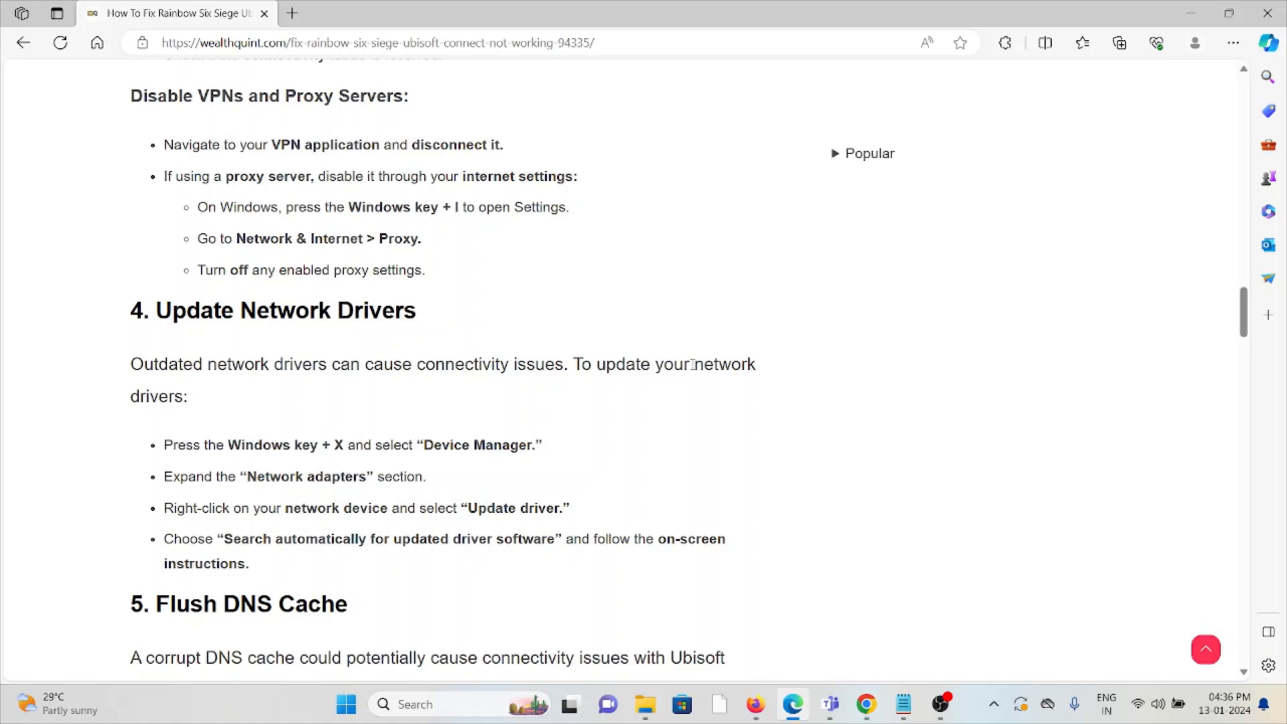
scroll("down", 3)
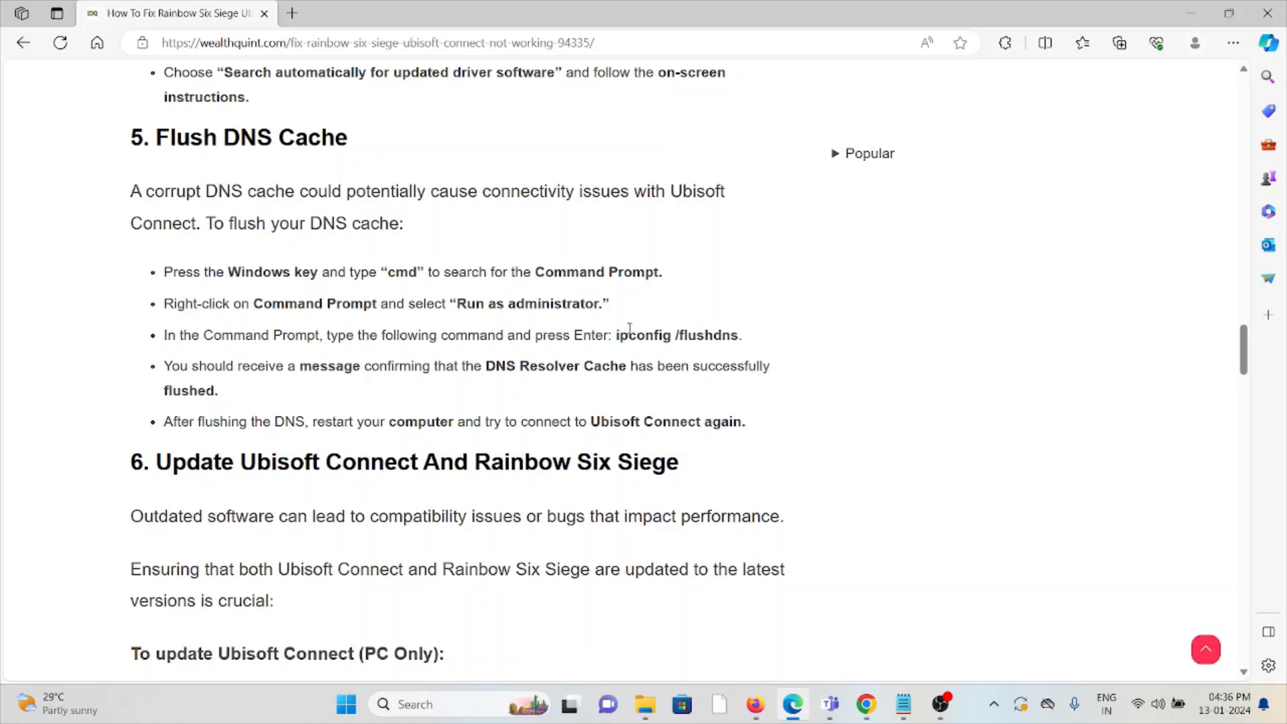
mouse_move(517, 392)
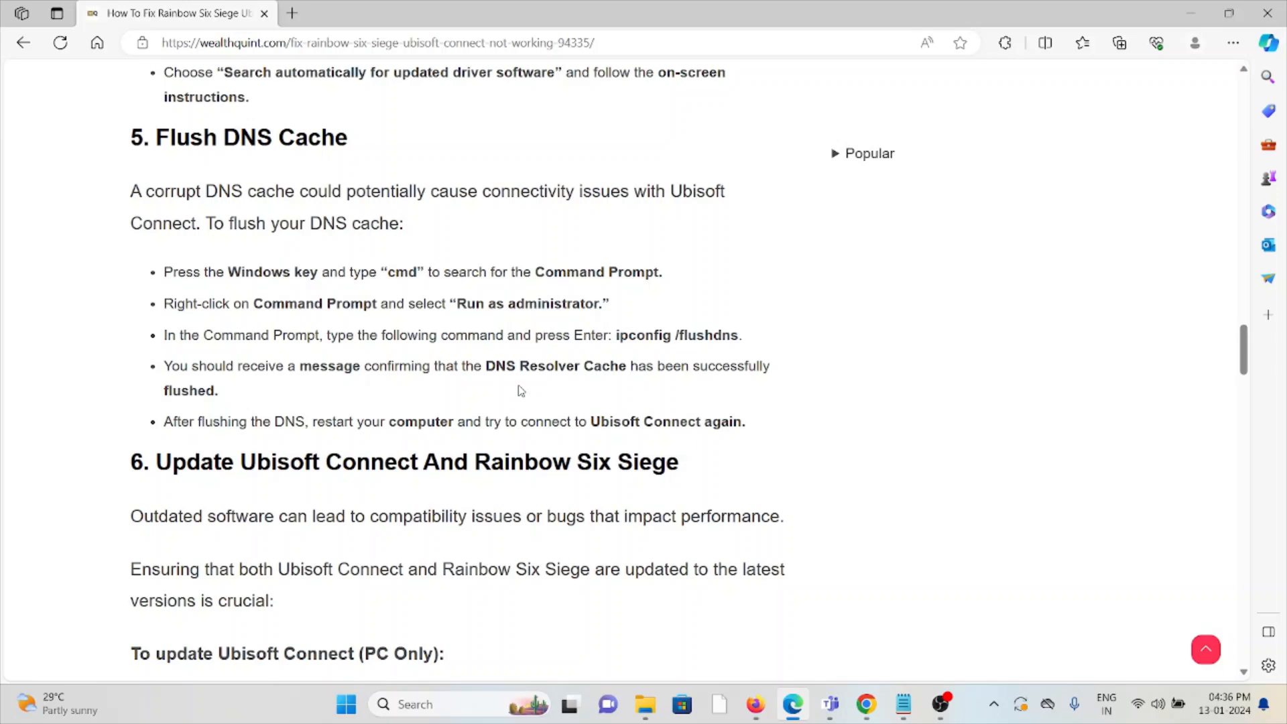
scroll("down", 3)
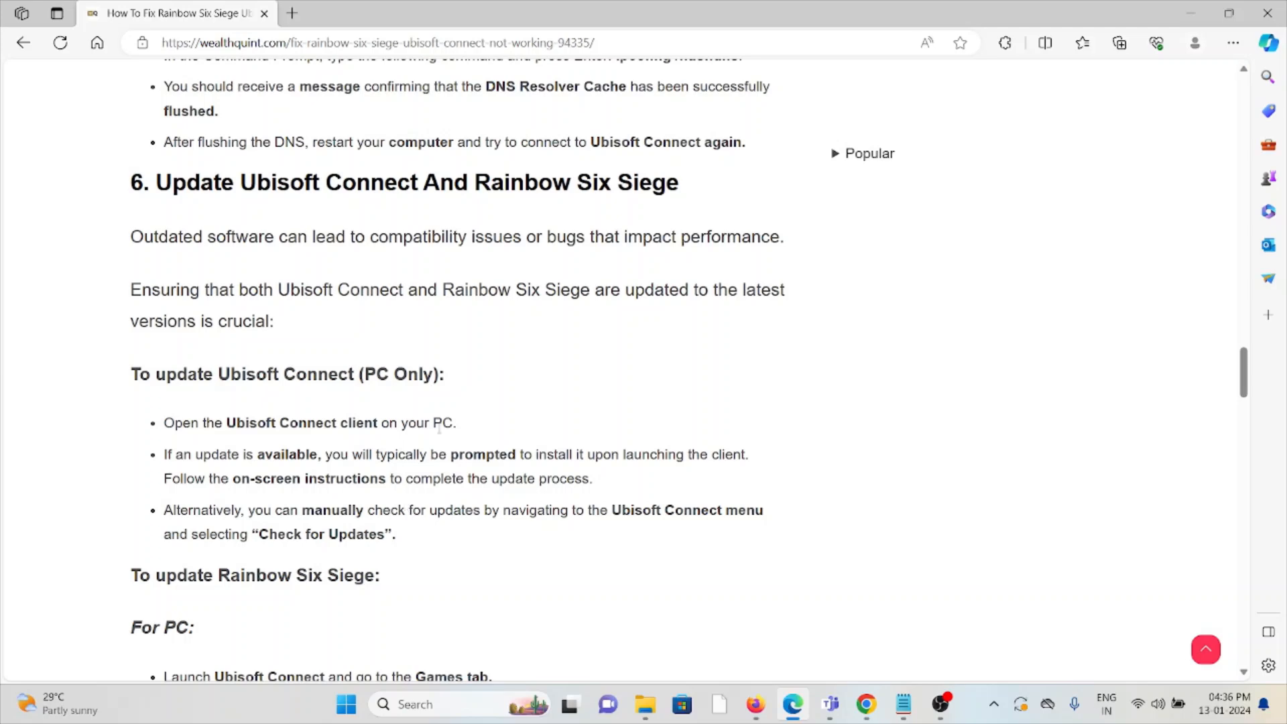
scroll("down", 3)
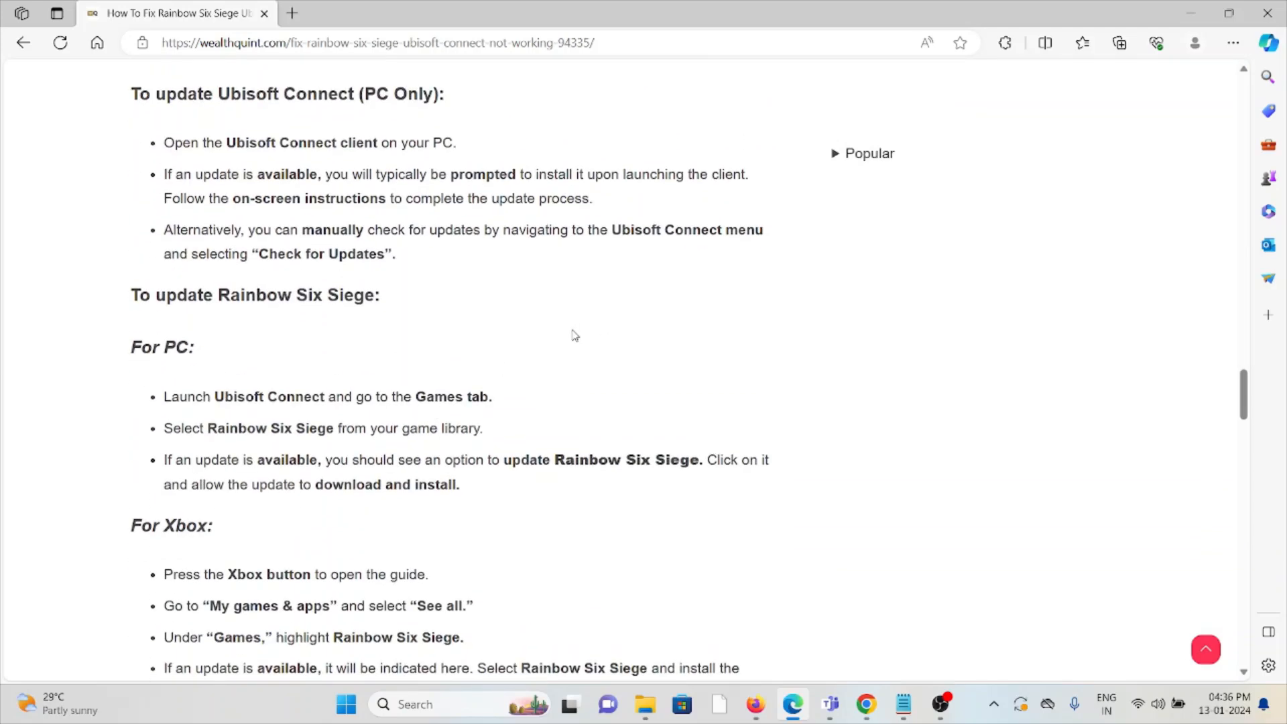
scroll("down", 3)
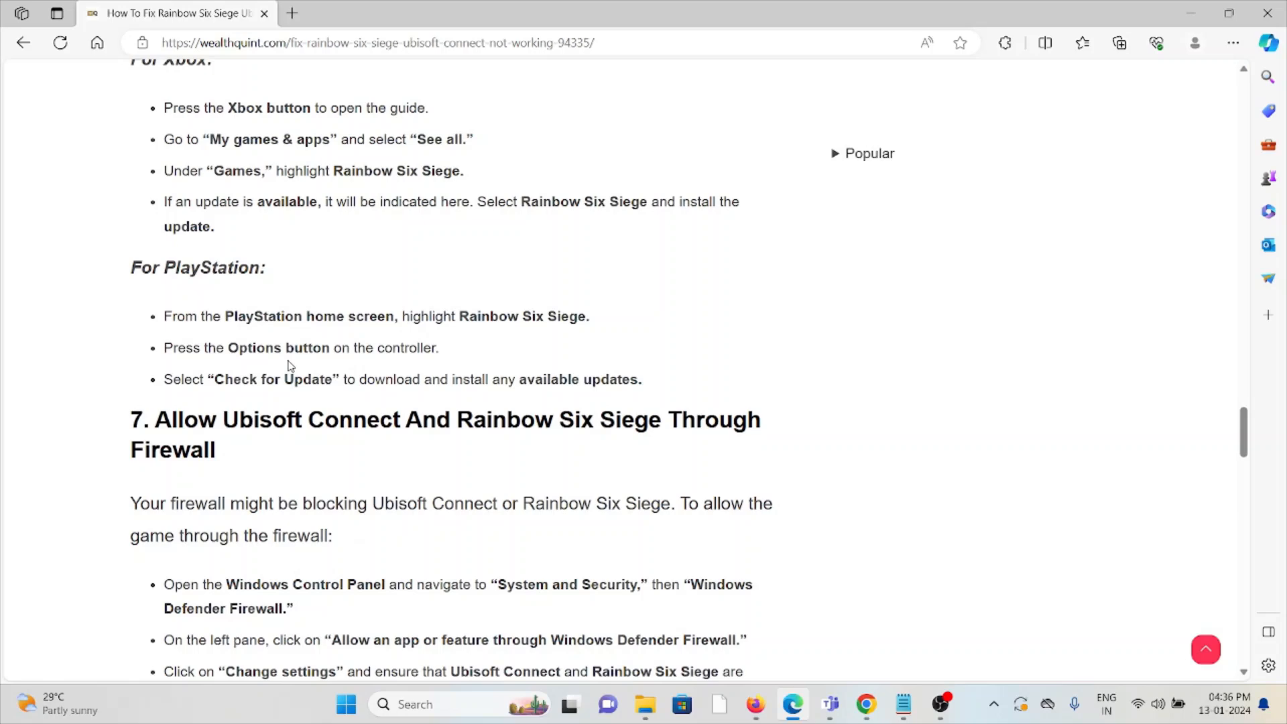
scroll("up", 3)
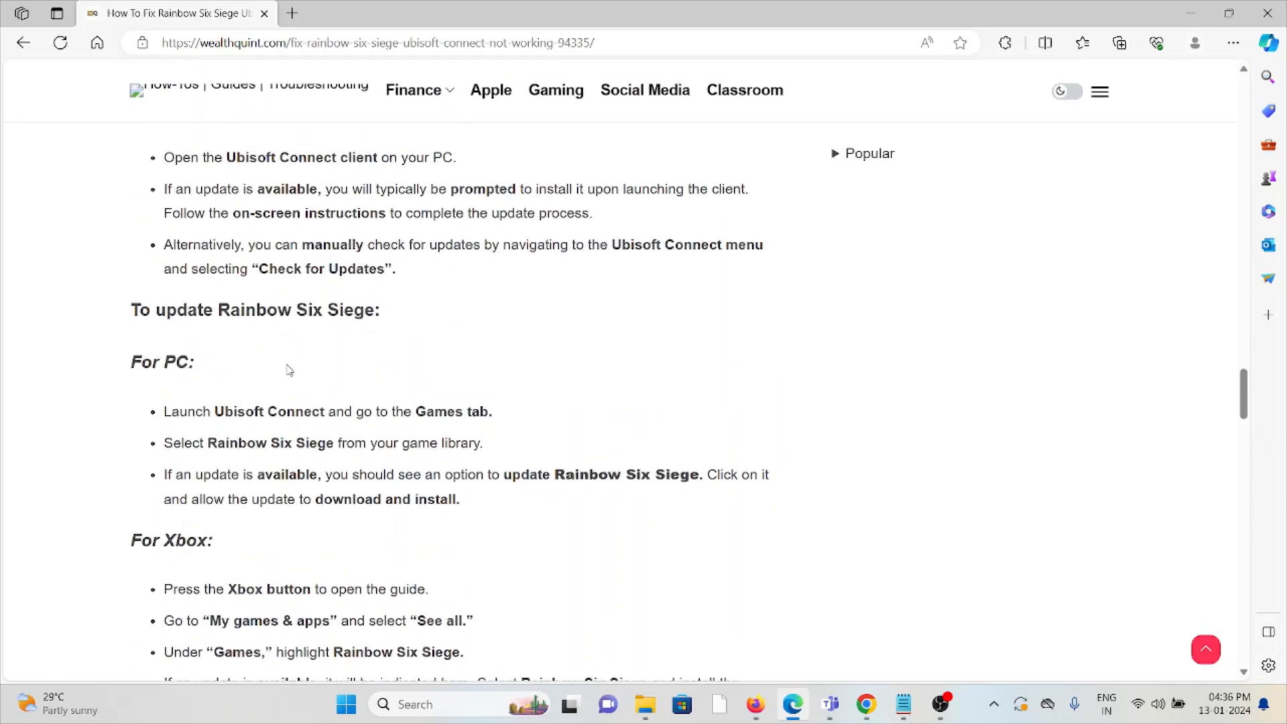
scroll("up", 3)
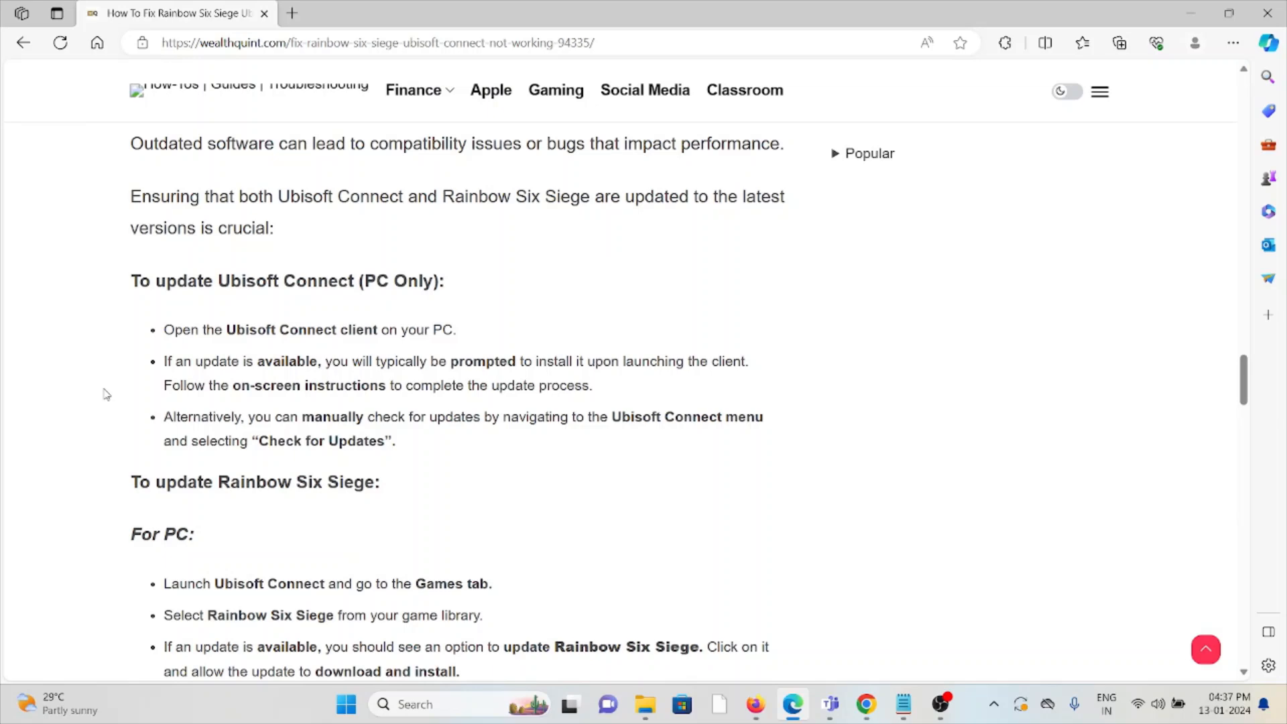
scroll("down", 3)
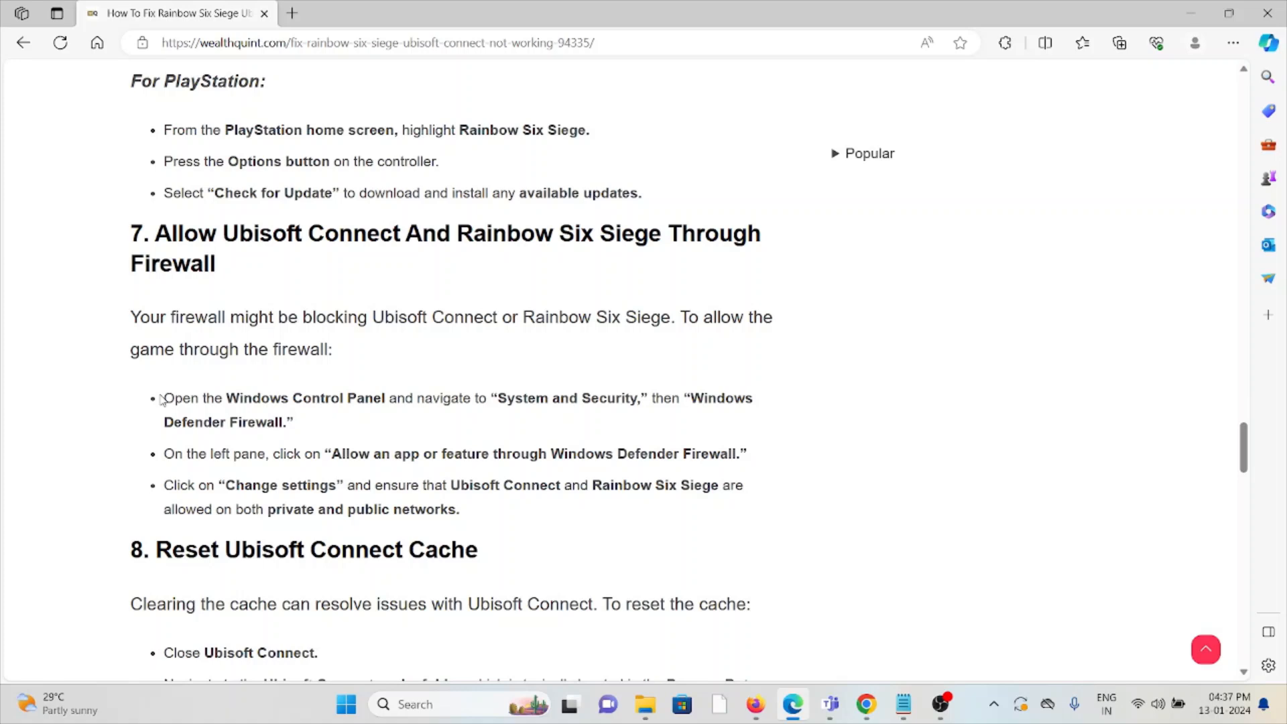
mouse_move(157, 408)
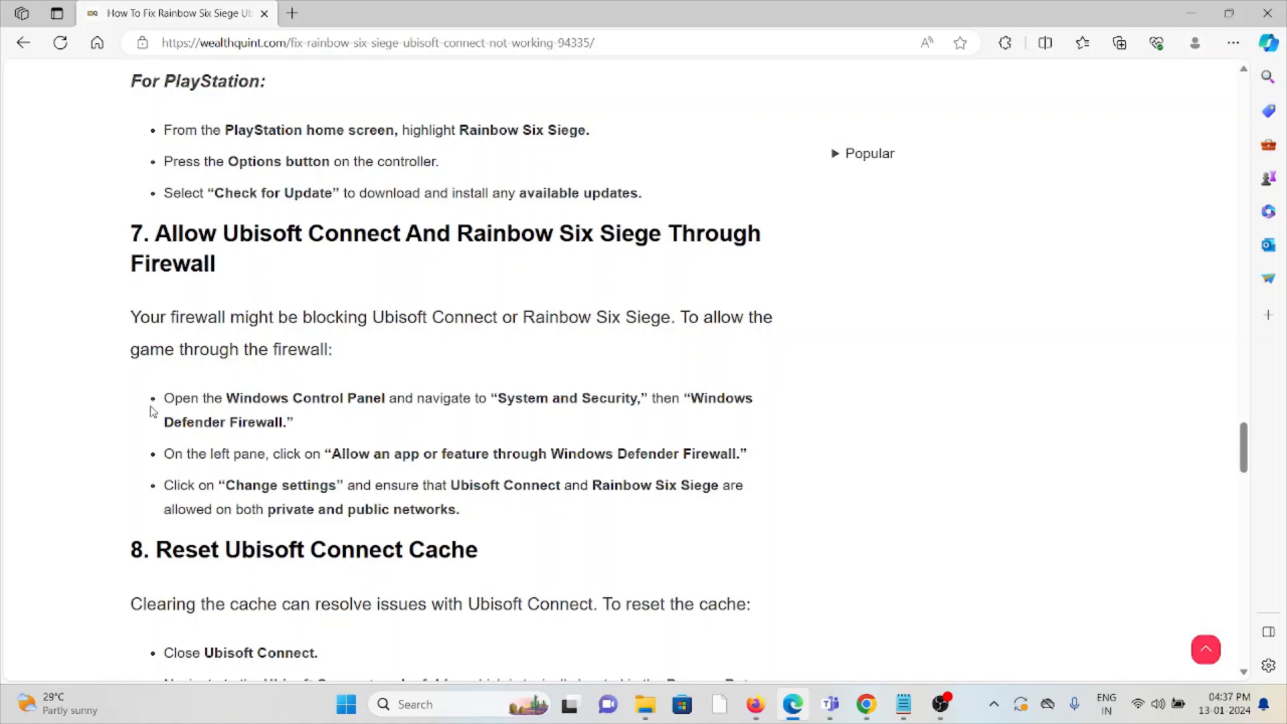
mouse_move(151, 413)
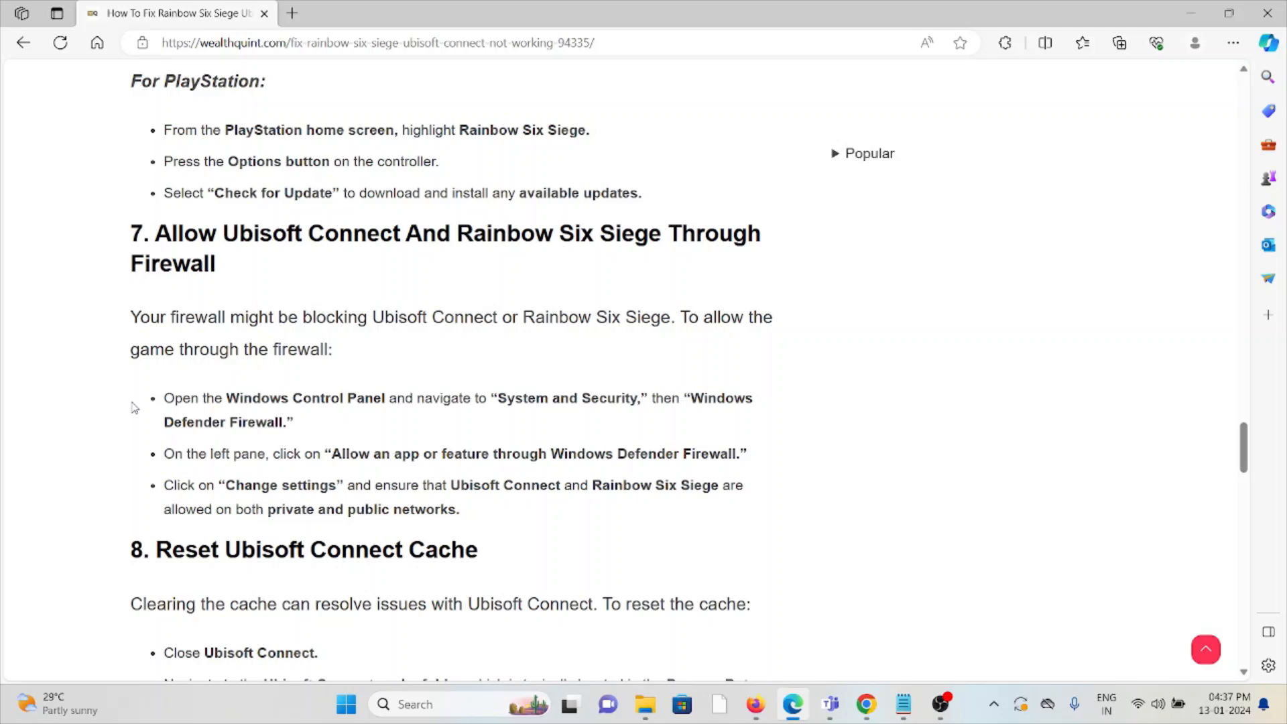
scroll("down", 3)
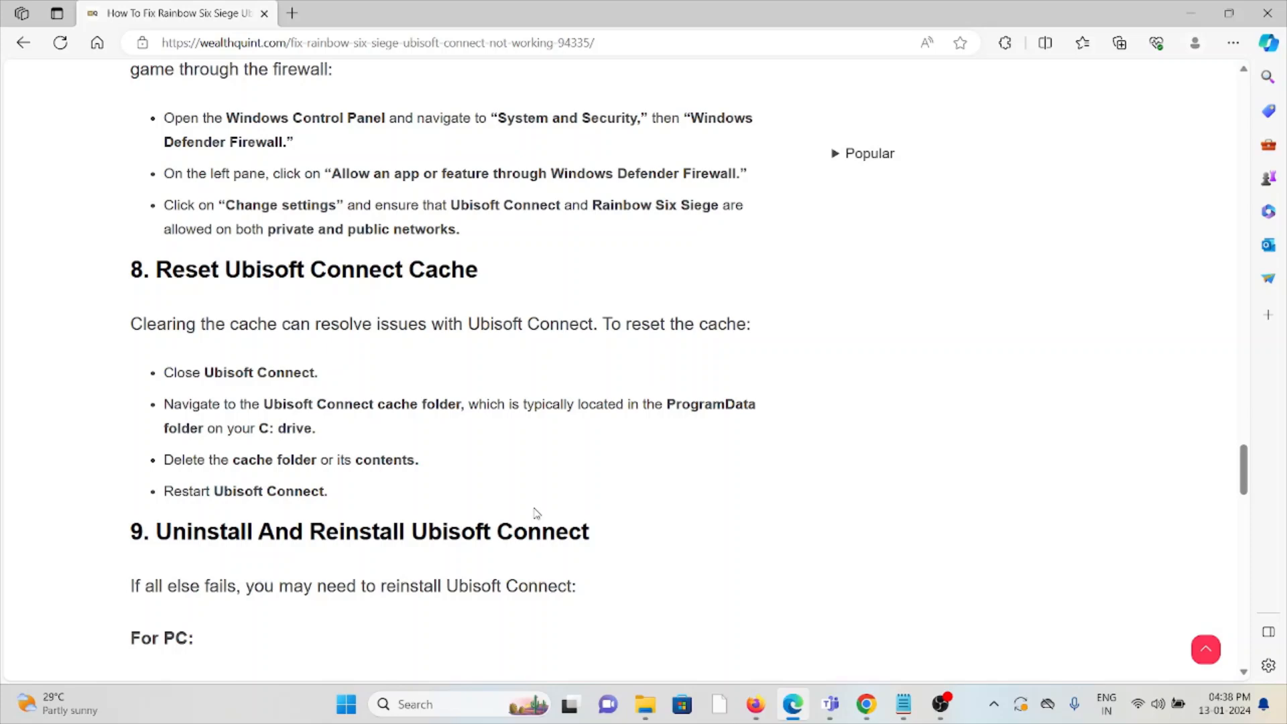
scroll("down", 3)
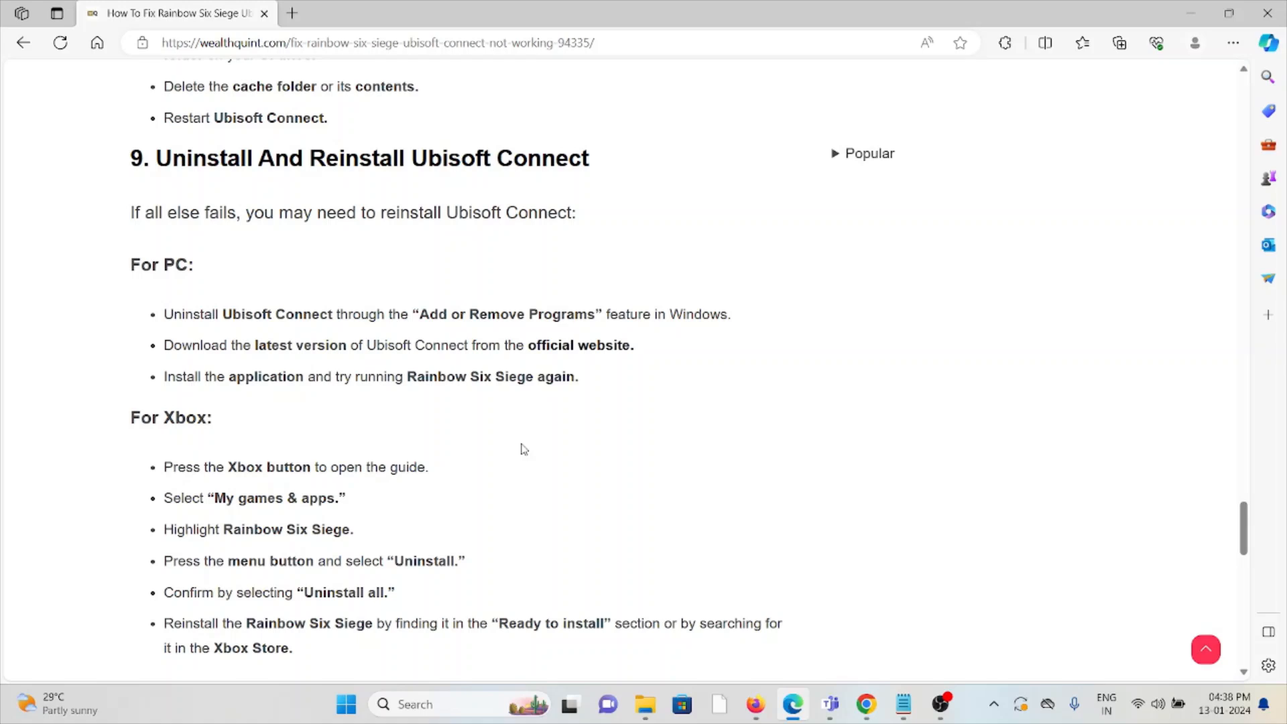
scroll("down", 3)
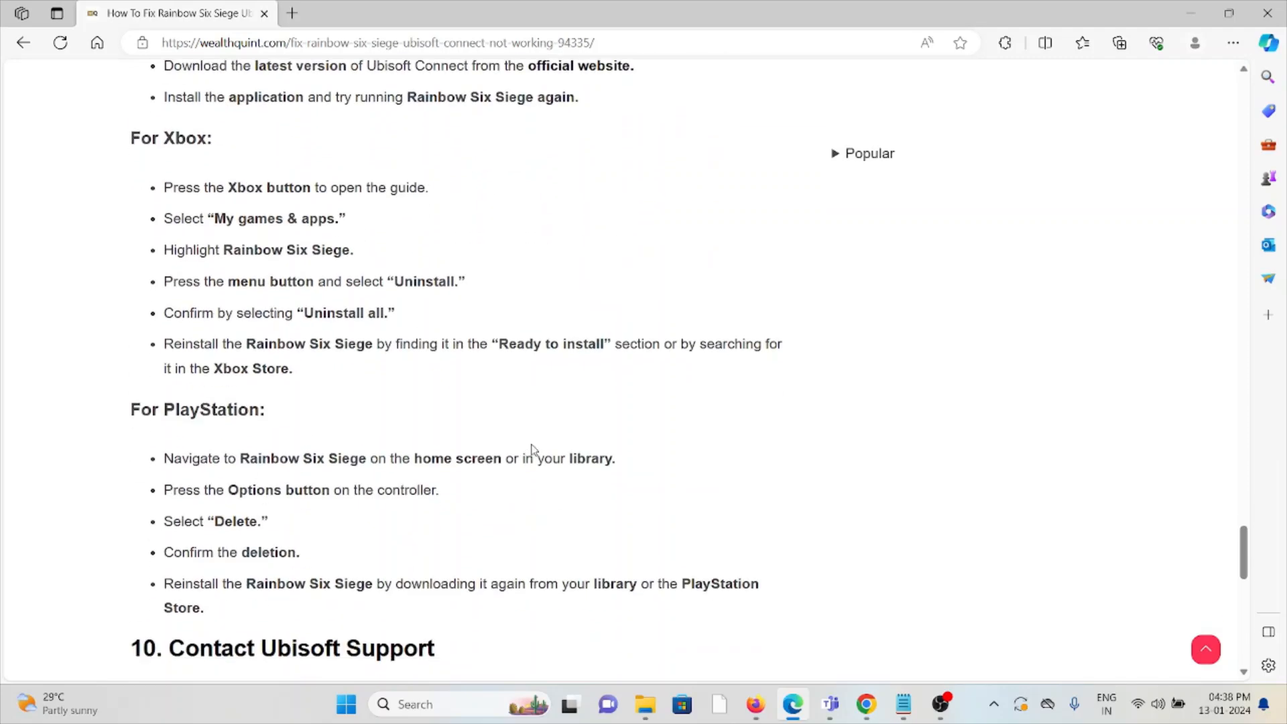
mouse_move(507, 441)
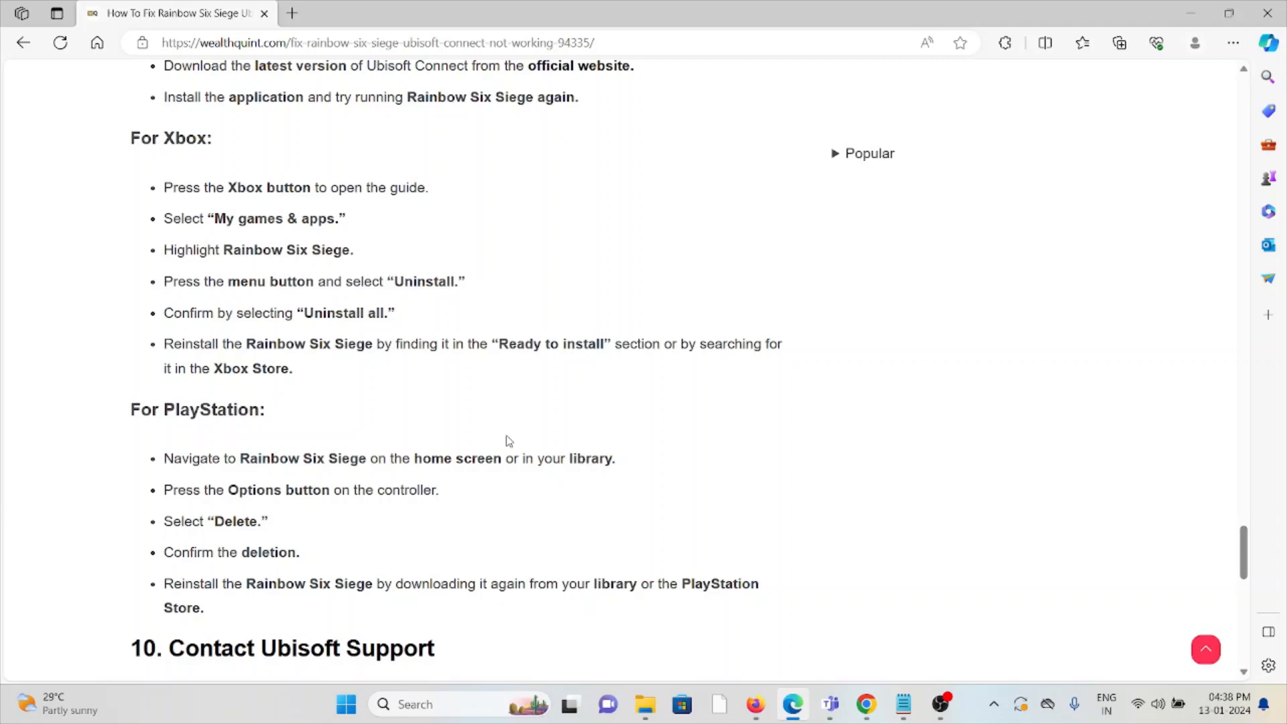
scroll("down", 3)
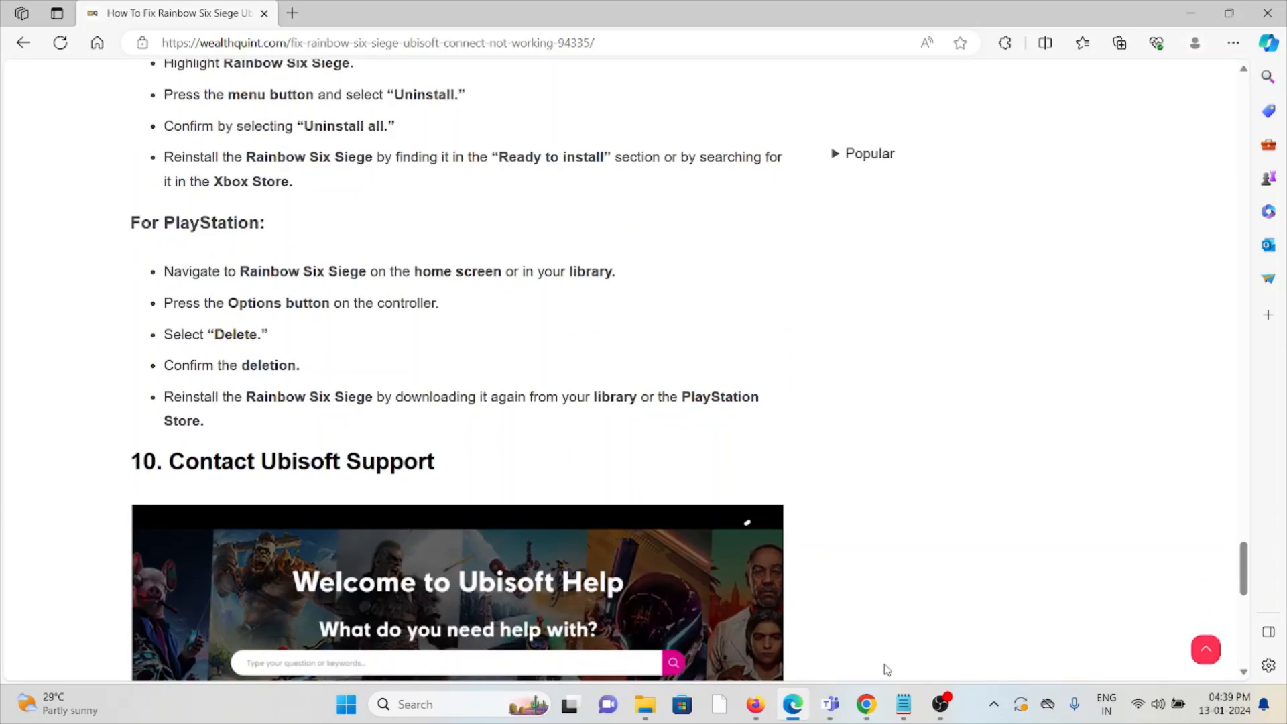
scroll("down", 3)
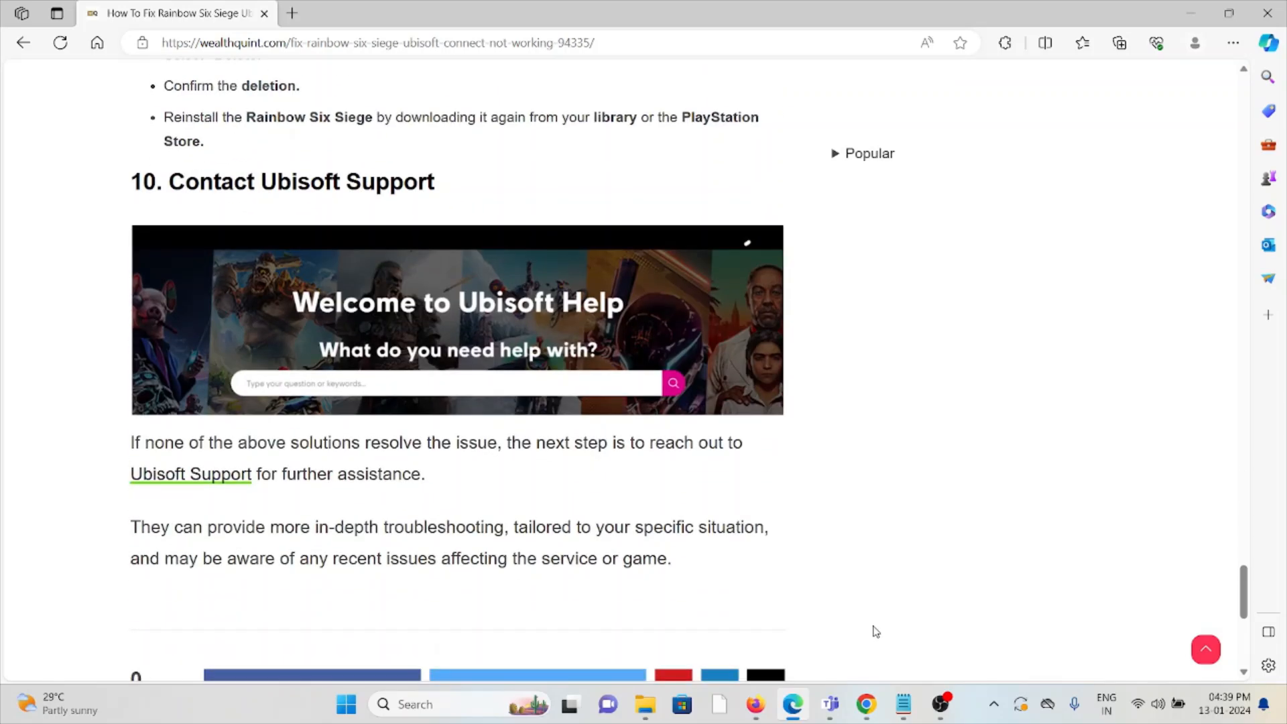
scroll("down", 3)
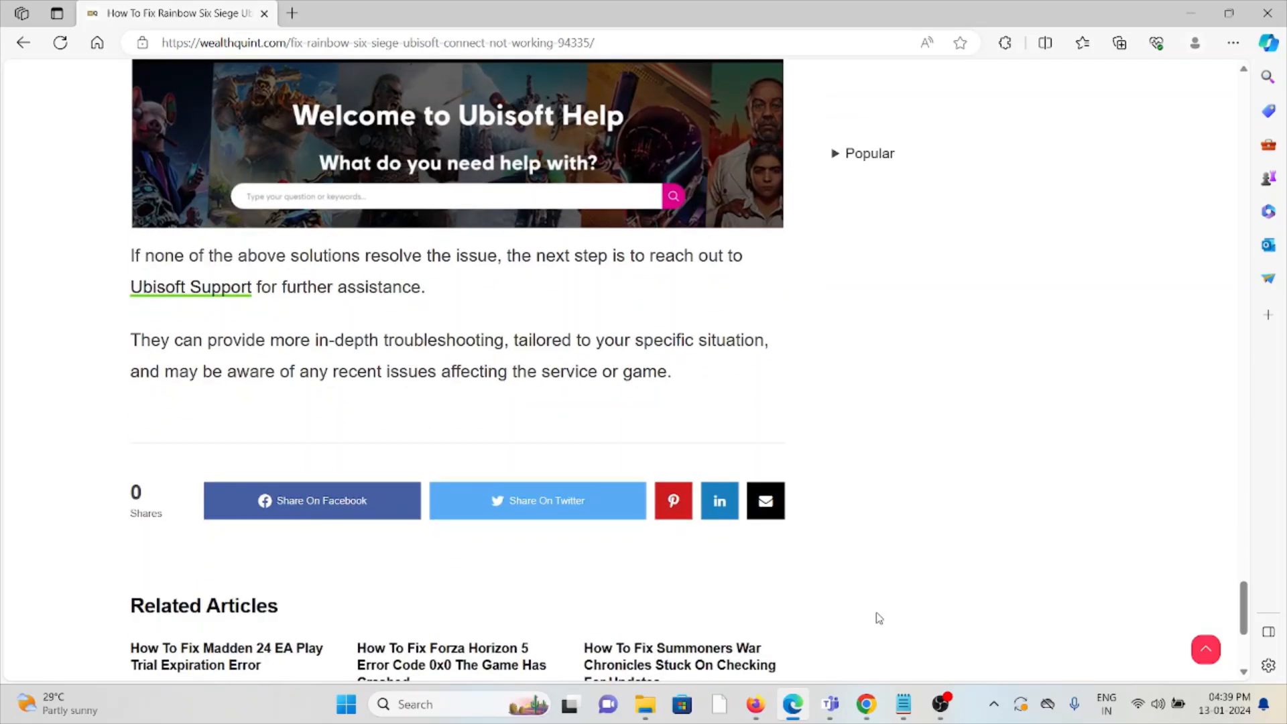
scroll("up", 3)
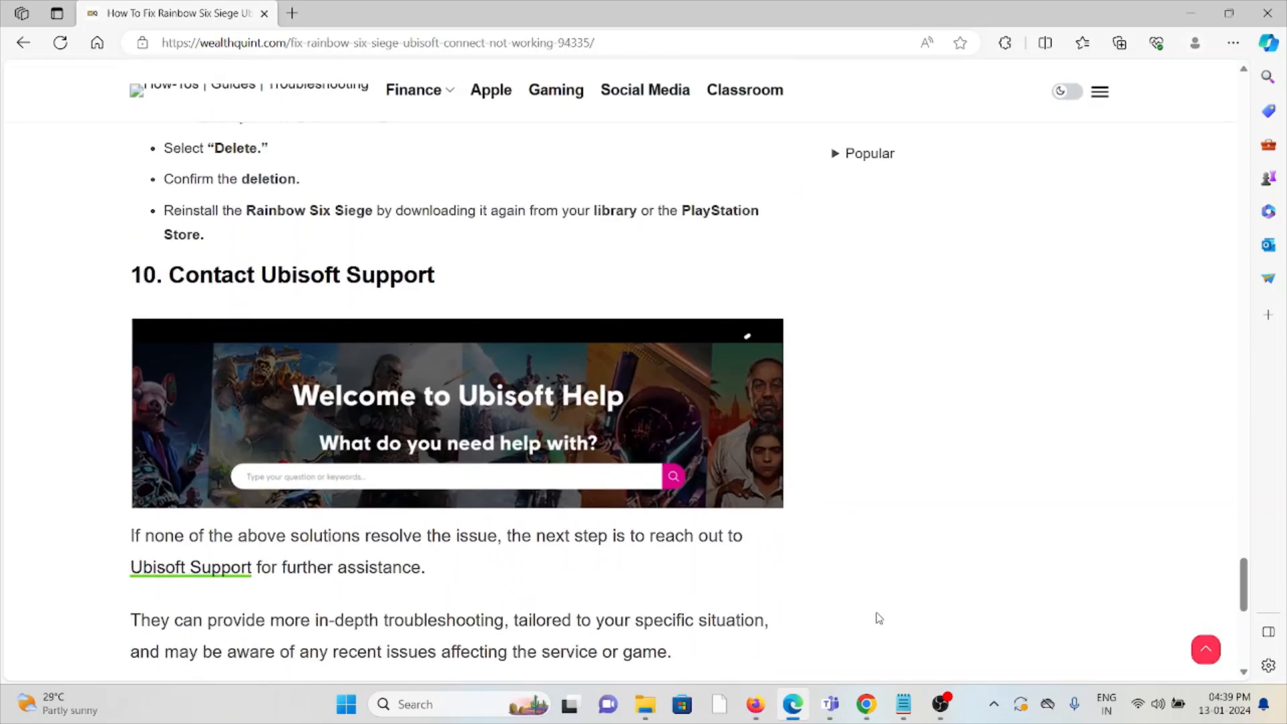
mouse_move(893, 588)
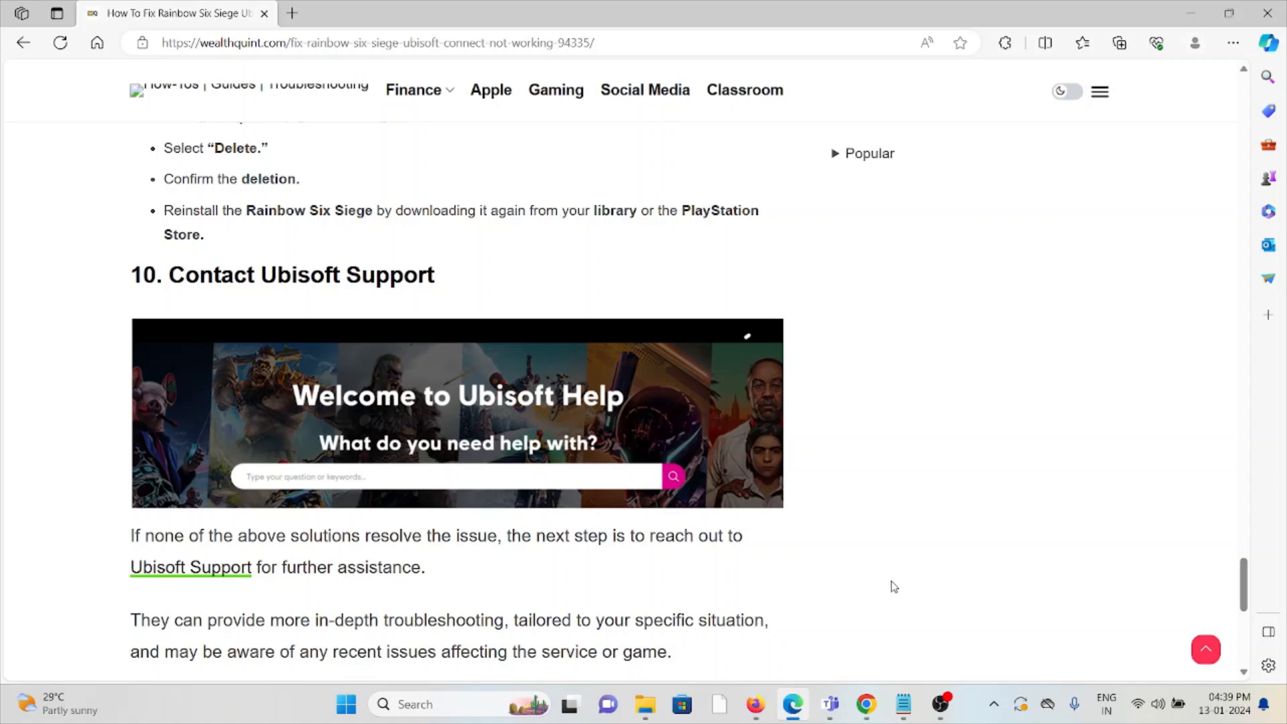
mouse_move(892, 588)
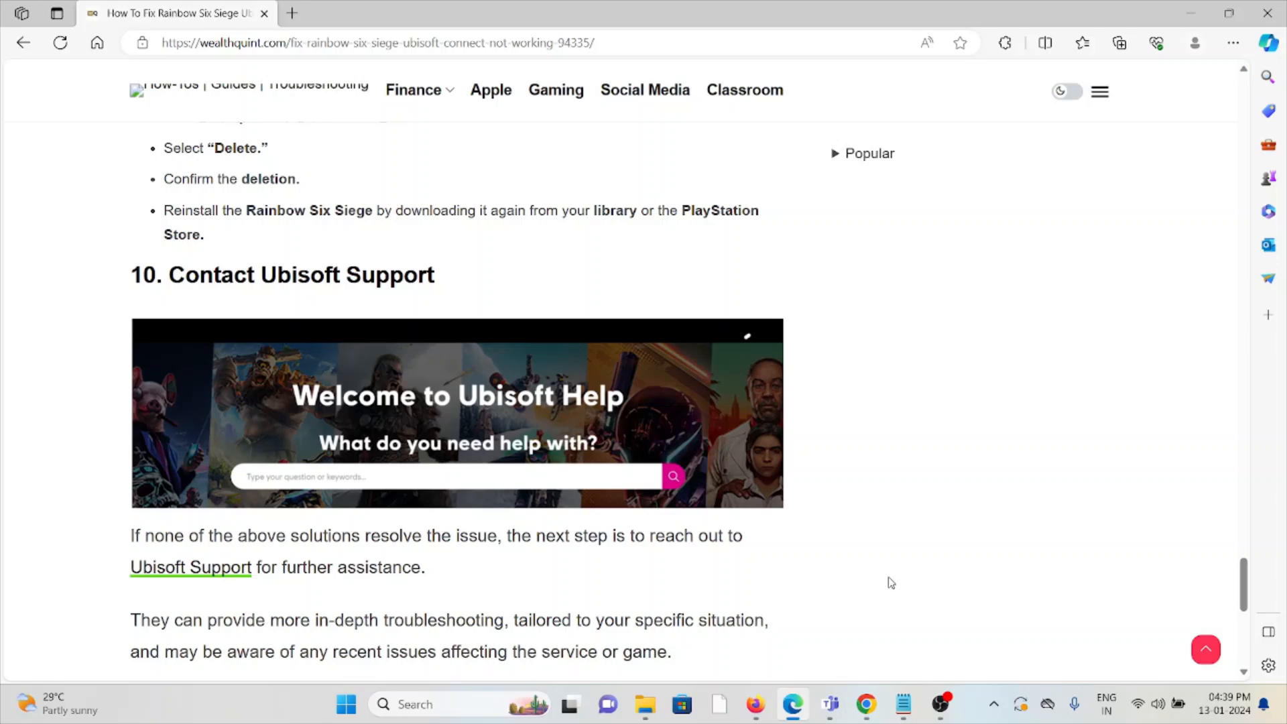
scroll("down", 3)
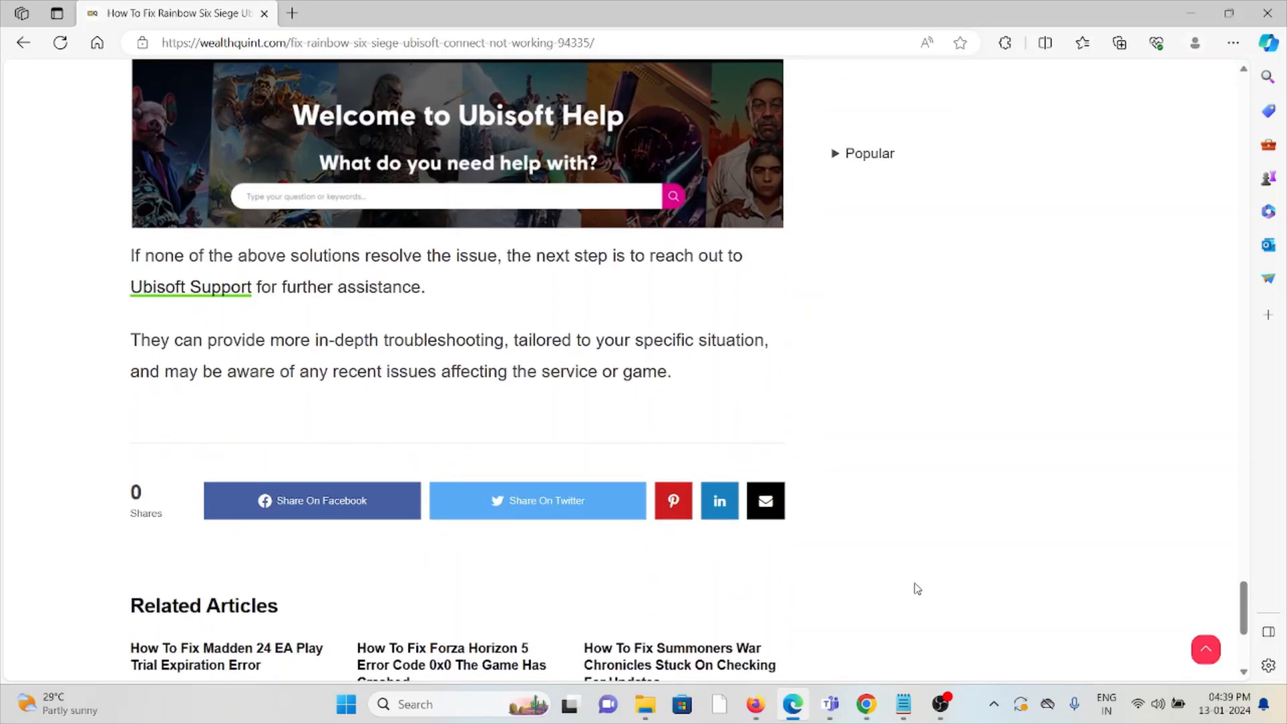